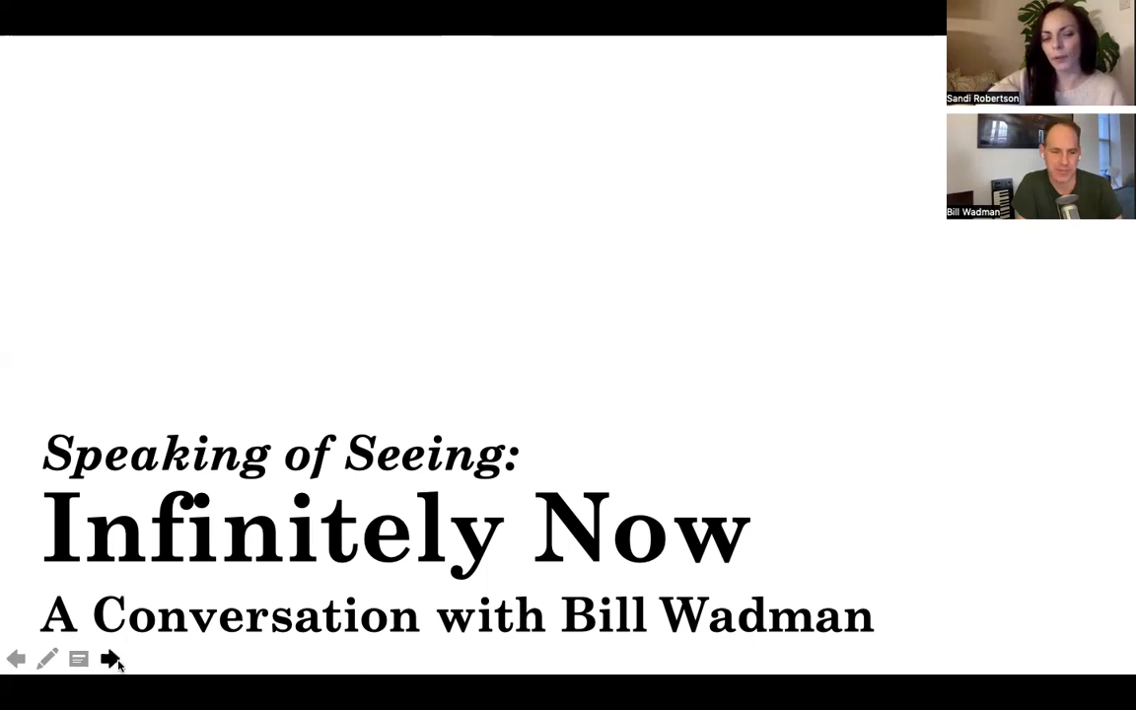
# - Advance the shared slideshow to the slide of the fine red grid painting
pyautogui.click(109, 659)
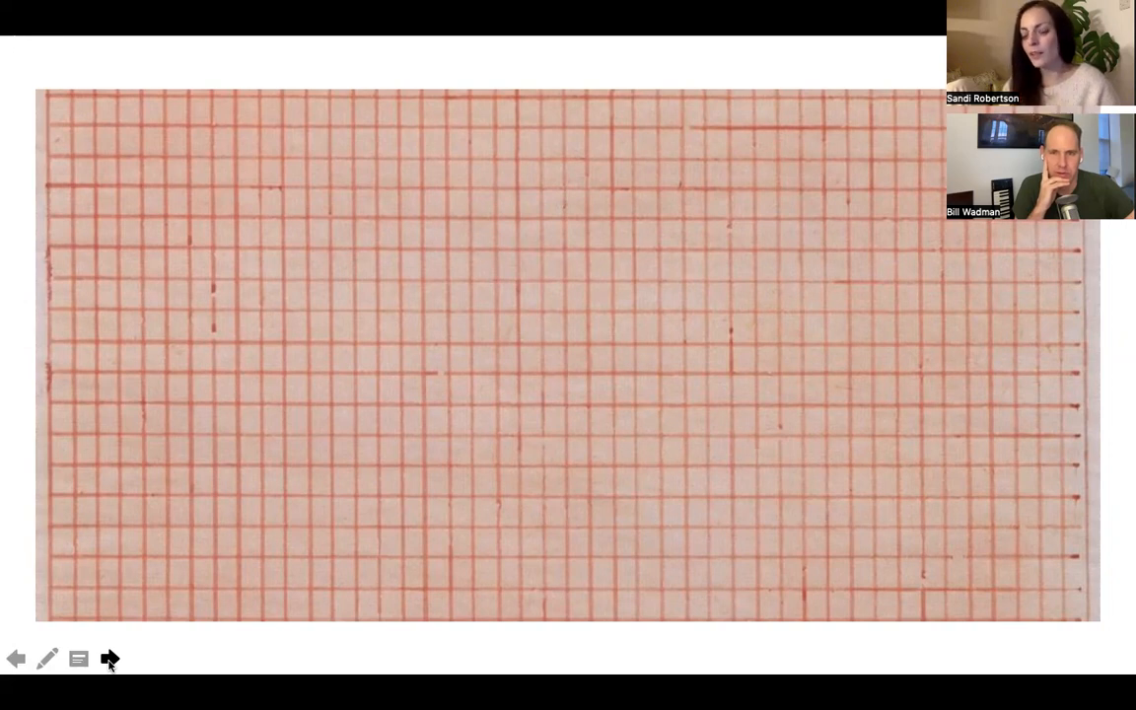
pyautogui.click(109, 659)
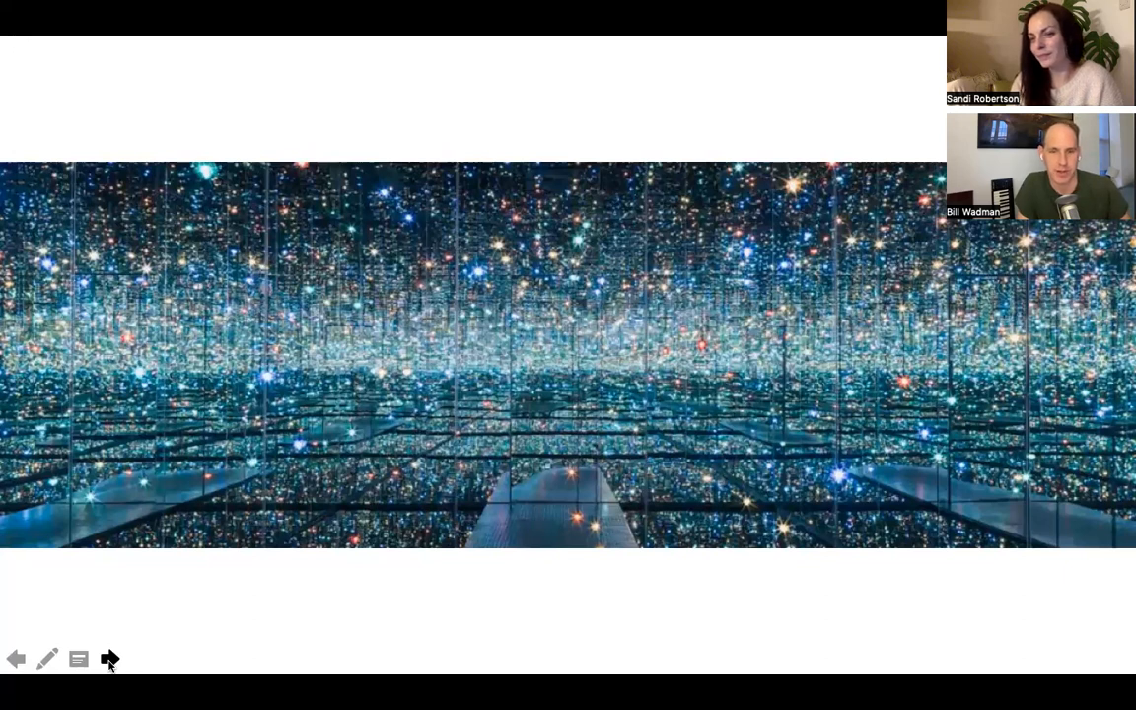
pyautogui.moveTo(749, 248)
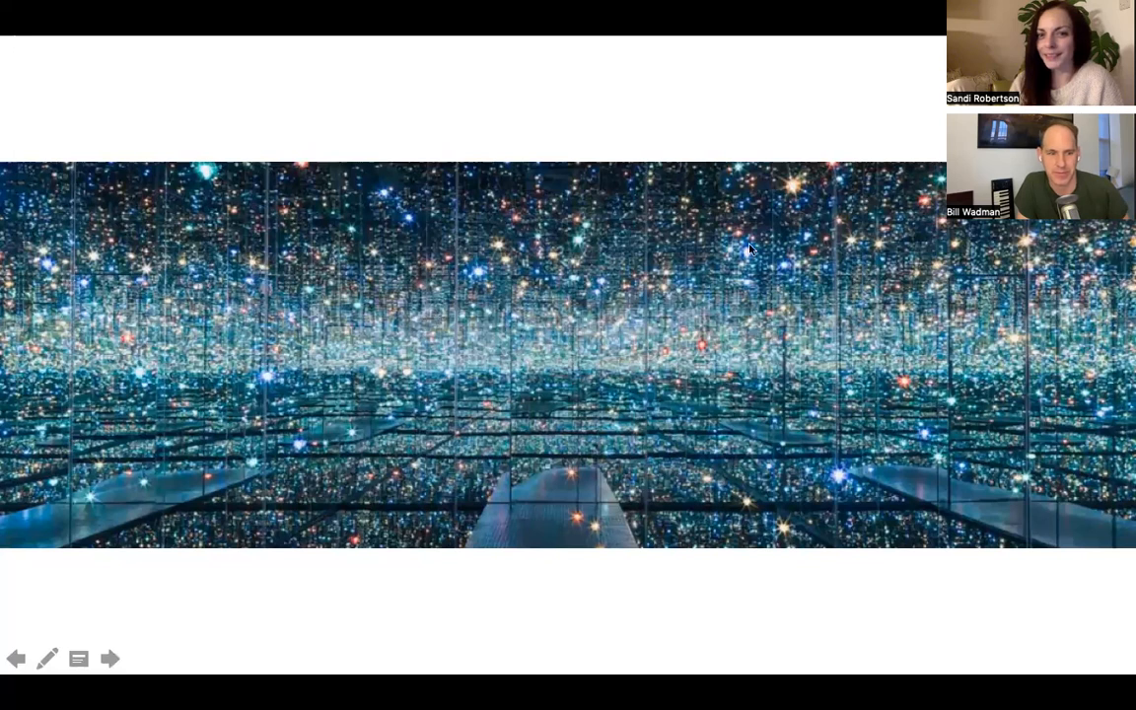
pyautogui.moveTo(806, 75)
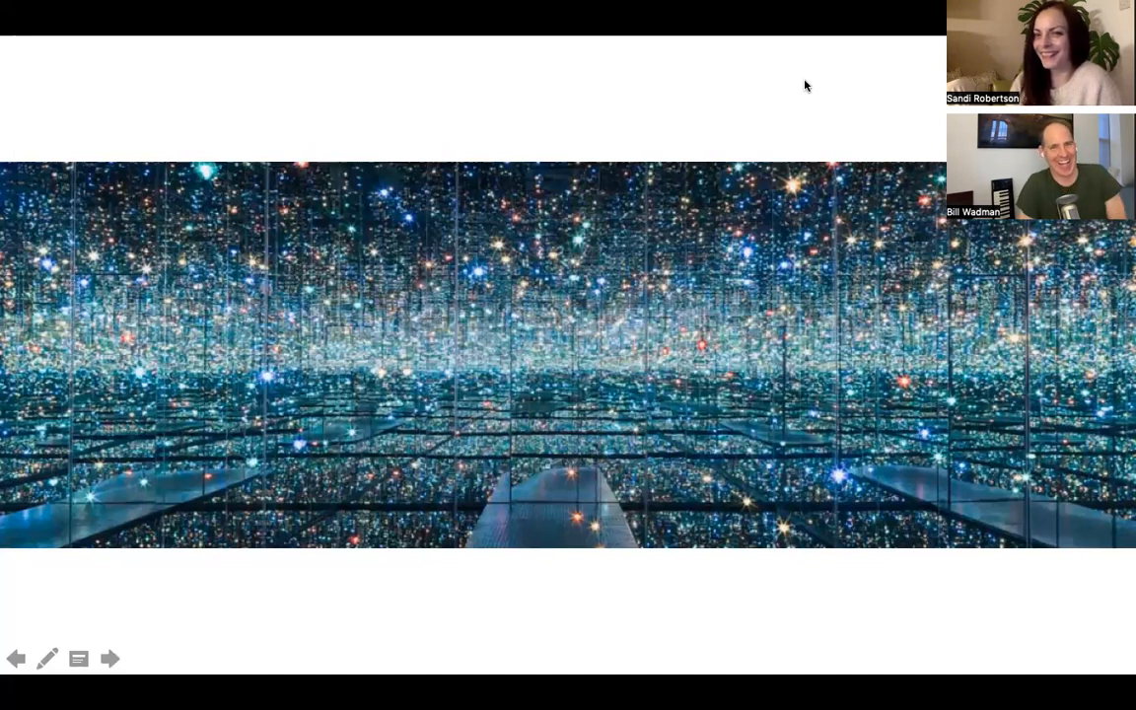
pyautogui.moveTo(814, 125)
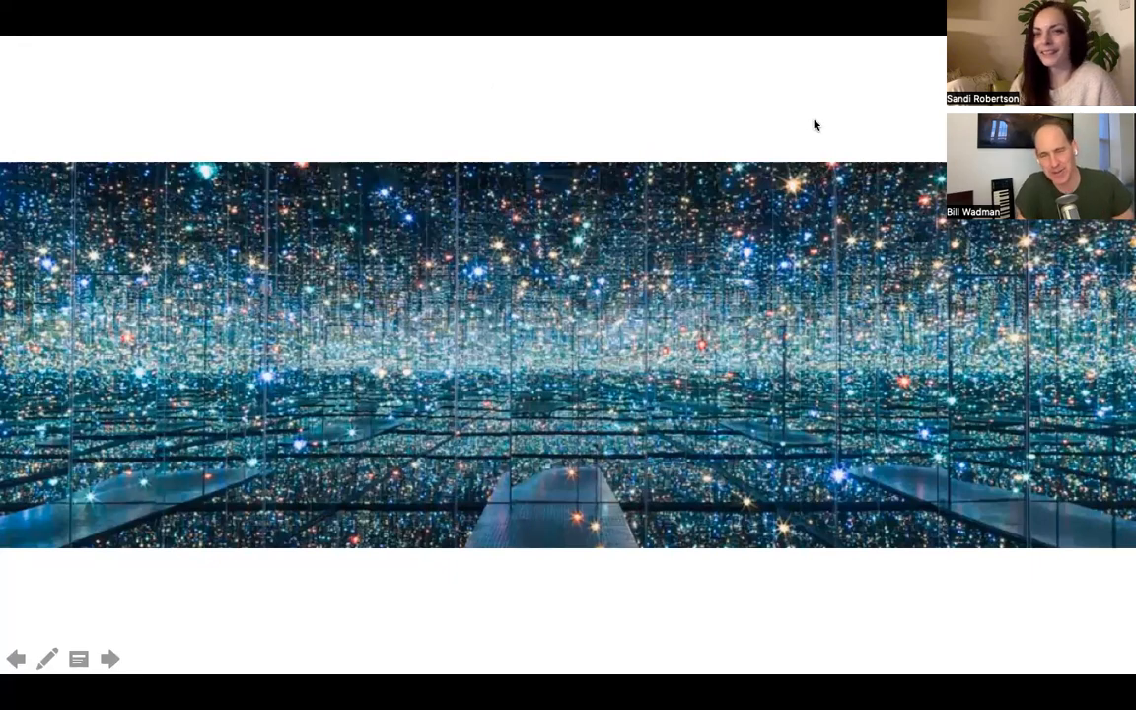